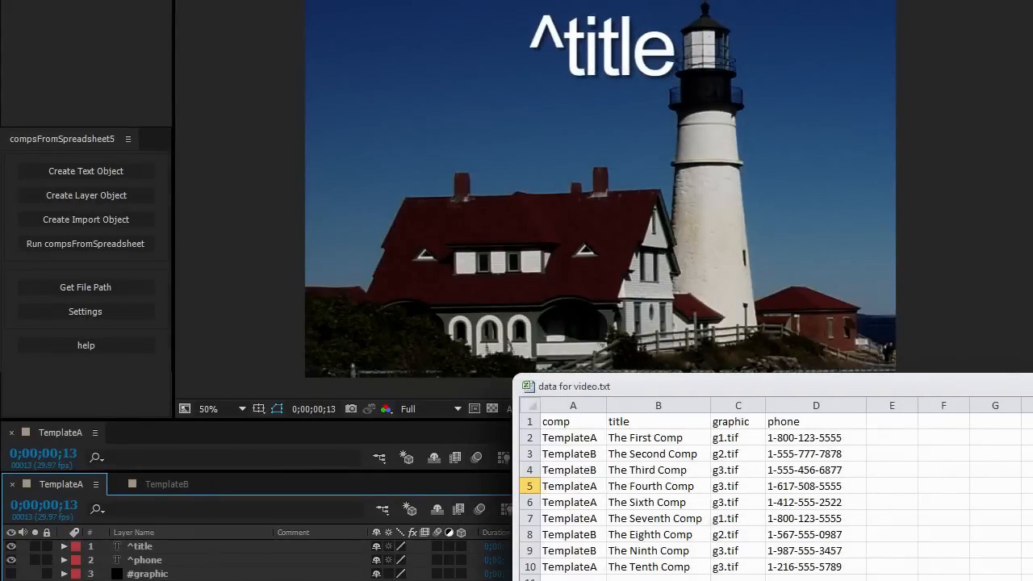
Open the folder chooser for the default import path in the Processing settings
click(658, 421)
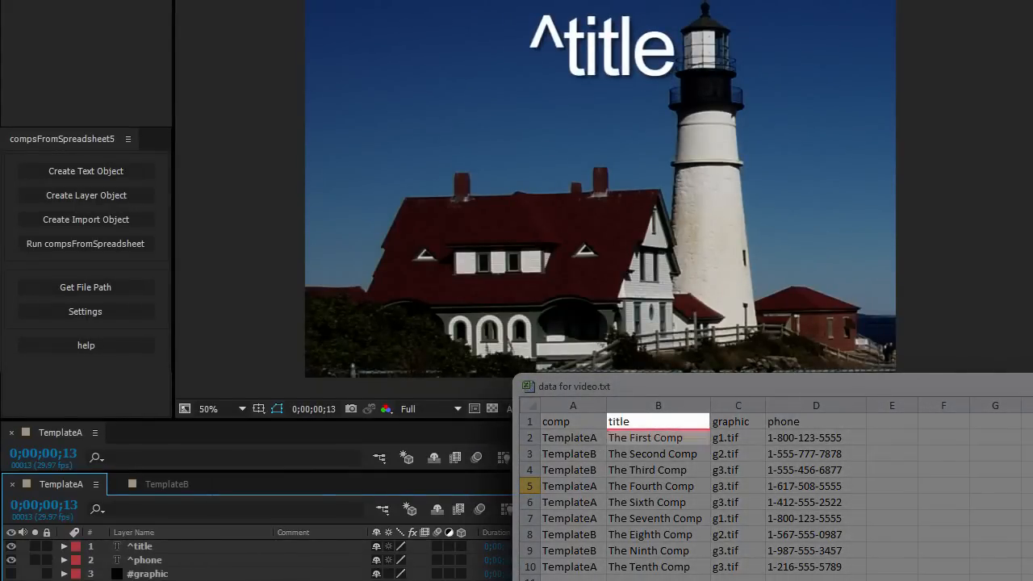
click(658, 438)
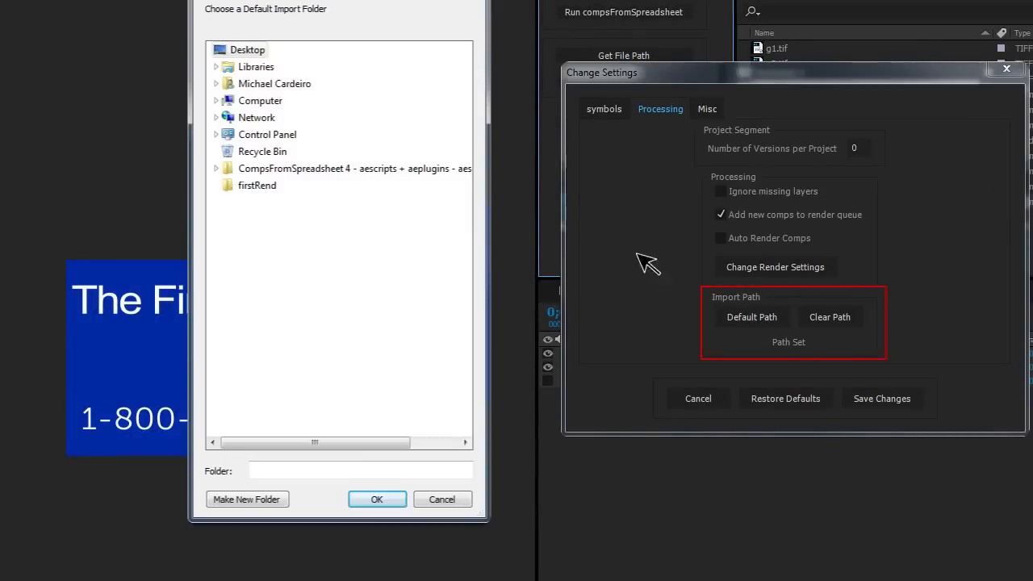
click(376, 500)
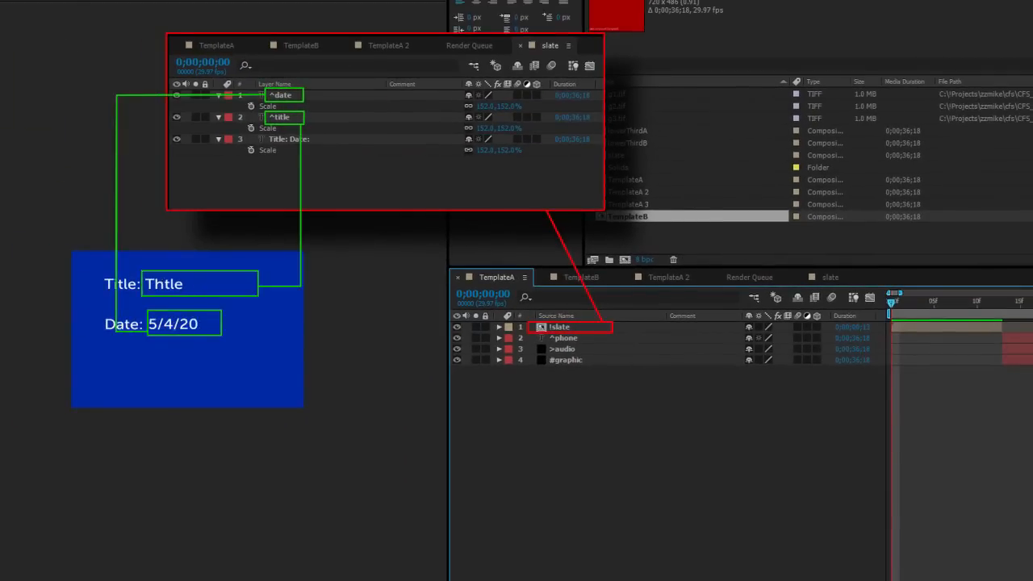
Enter 'The First Comp' as the slate's ^title text
text(The First Comp)
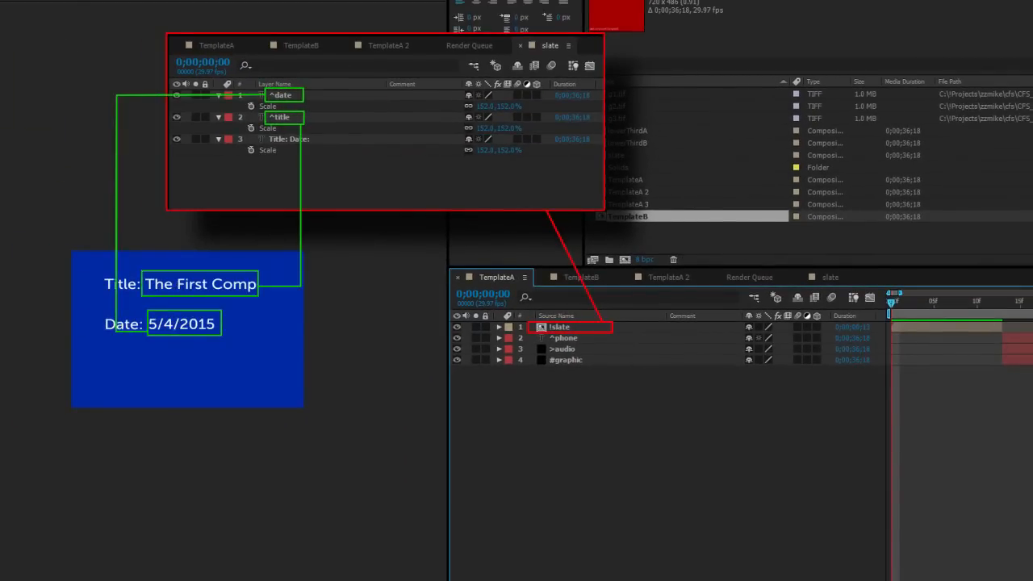